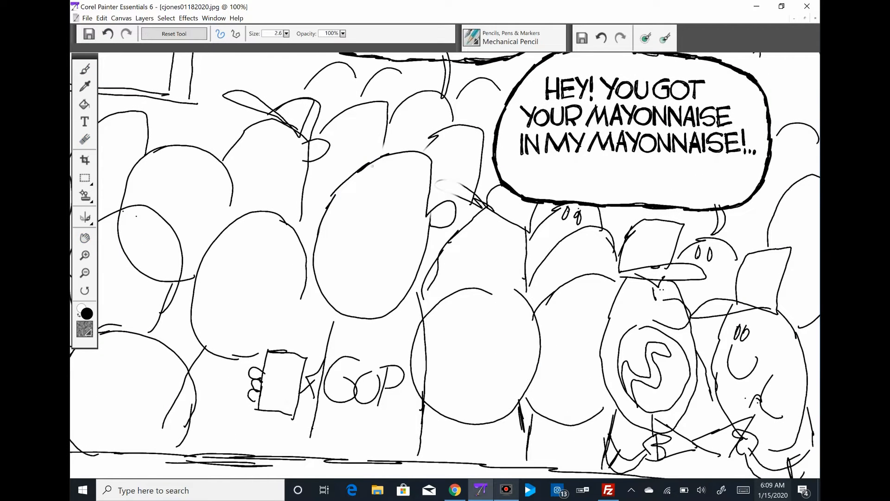
# Step: Ink the shouting man's face with the Mechanical Pencil and zoom toward the two hatted men
pyautogui.moveTo(352, 176); pyautogui.dragTo(363, 295)
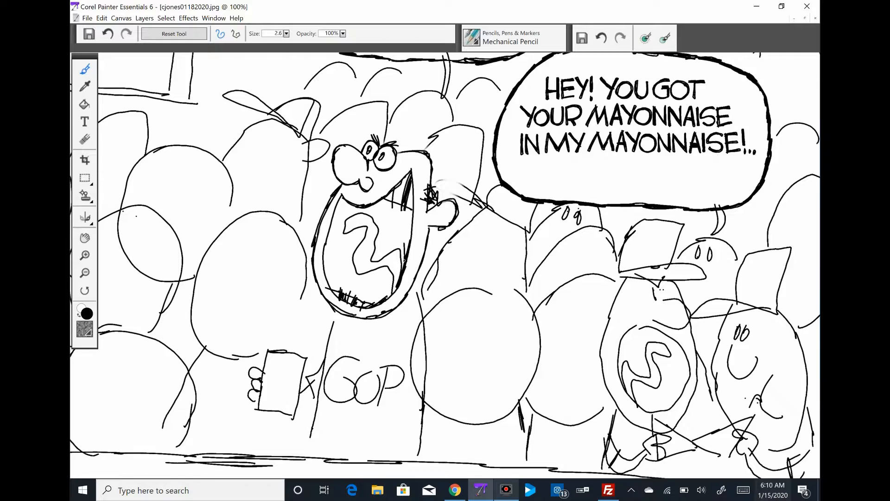
pyautogui.scroll(-3)
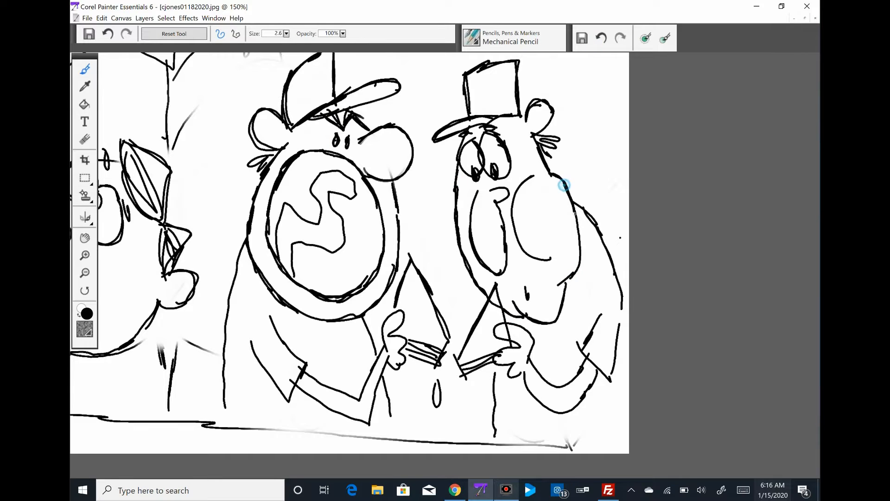
# Step: Ink the two men's sleeves, hands and drips, and the S-shirt man's arm
pyautogui.moveTo(489, 318); pyautogui.dragTo(506, 363)
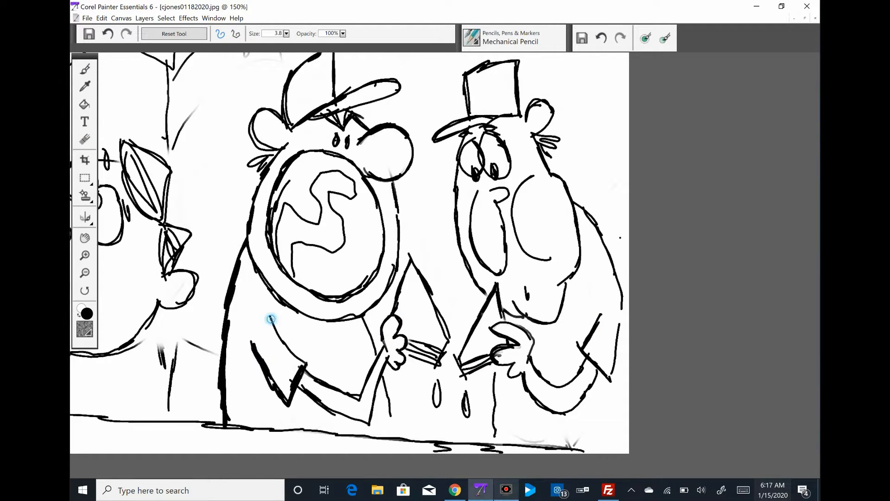
pyautogui.moveTo(270, 318); pyautogui.dragTo(276, 190)
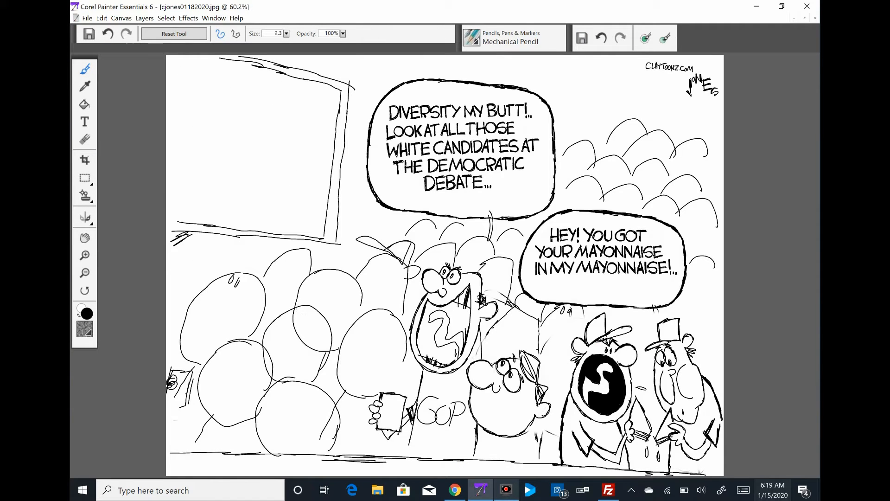
# Step: Ink the left-side crowd heads and fill the circle behind the S solid black
pyautogui.click(84, 255)
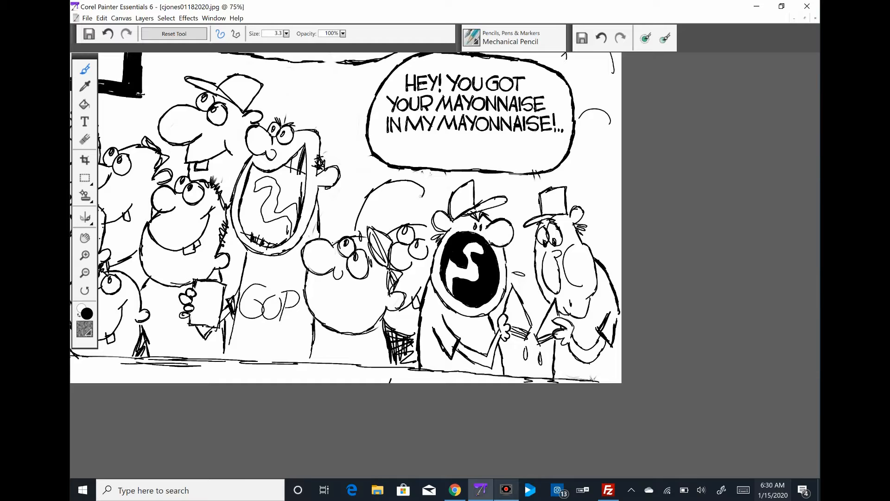
# Step: Ink the remaining middle and back-row faces and a small hatted head at the right edge
pyautogui.moveTo(340, 158); pyautogui.dragTo(386, 198)
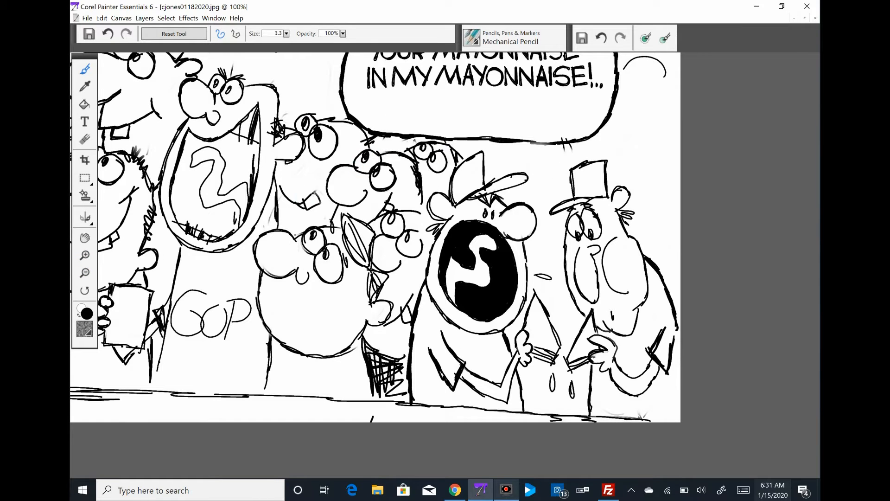
pyautogui.moveTo(267, 307); pyautogui.dragTo(341, 329)
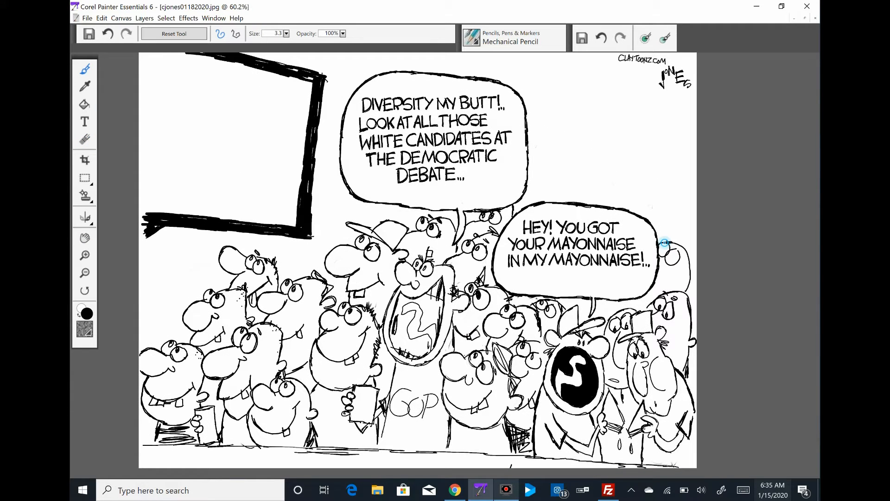
pyautogui.moveTo(664, 242); pyautogui.dragTo(650, 195)
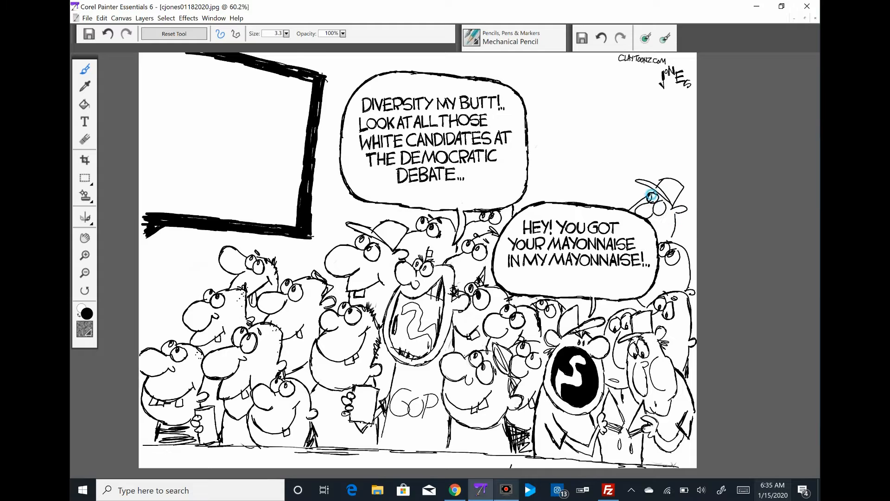